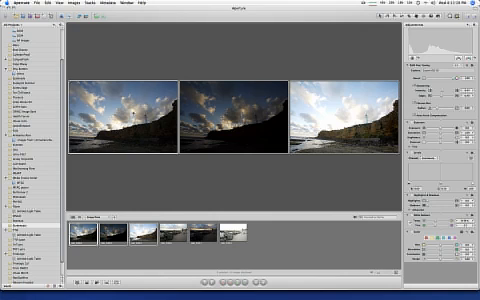
Export the three bracketed sunset coastline exposures to Photomatix Pro for HDR merging
click(45, 8)
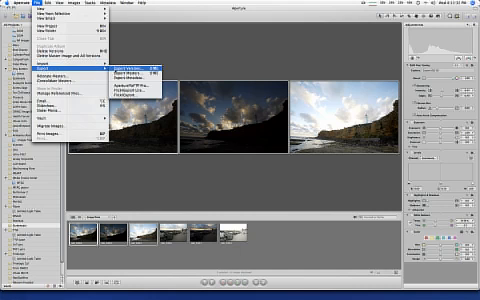
click(120, 77)
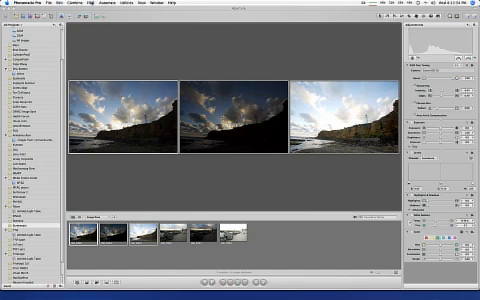
click(113, 11)
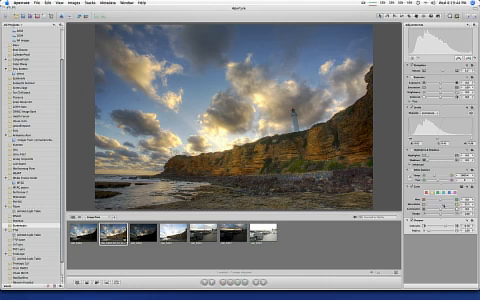
click(35, 5)
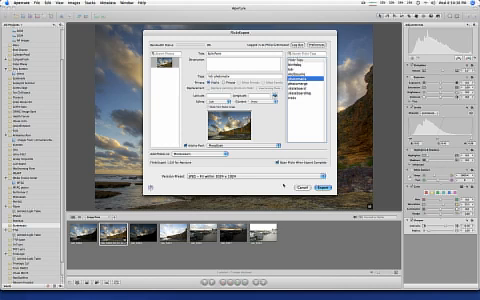
Upload the Split Point photo to Flickr from the FlickrExport dialog
click(316, 187)
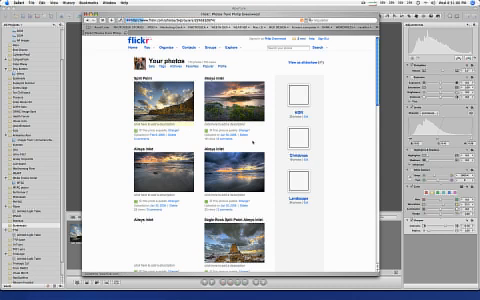
Open the Split Point photo's page from the Flickr photostream
click(158, 103)
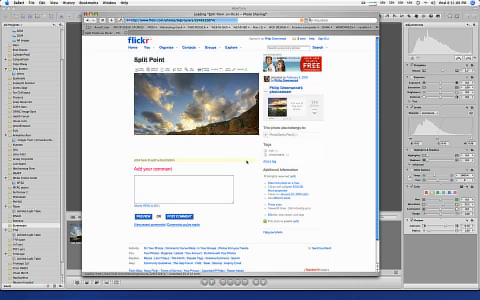